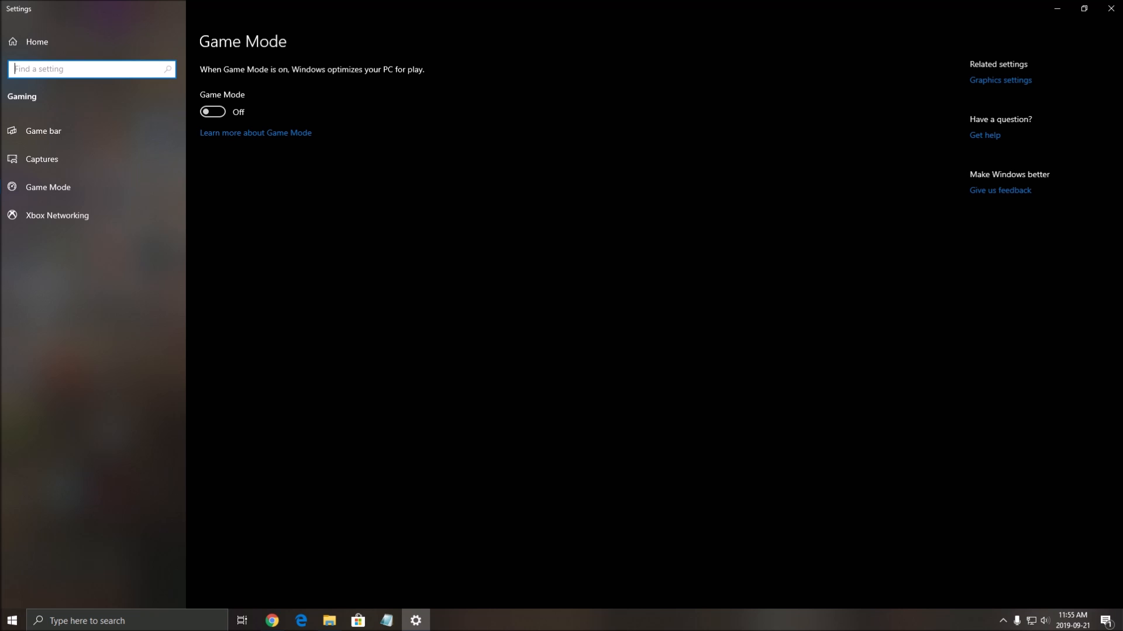
# Step: Switch Game Mode Off and disable Game bar recording in Windows Gaming settings
pyautogui.click(42, 131)
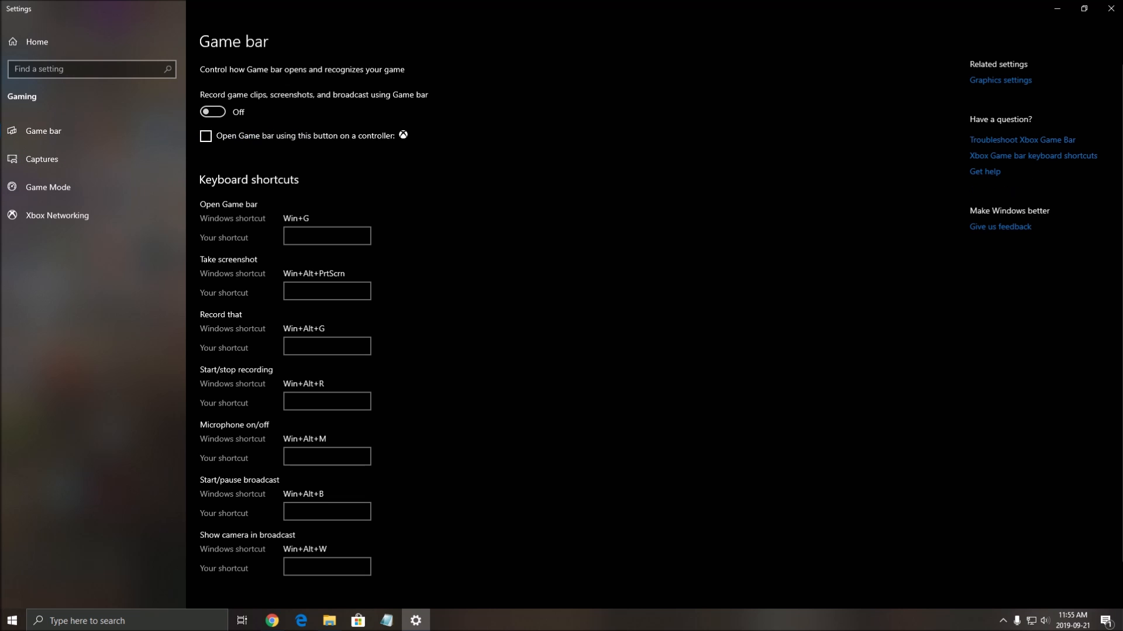
pyautogui.click(41, 160)
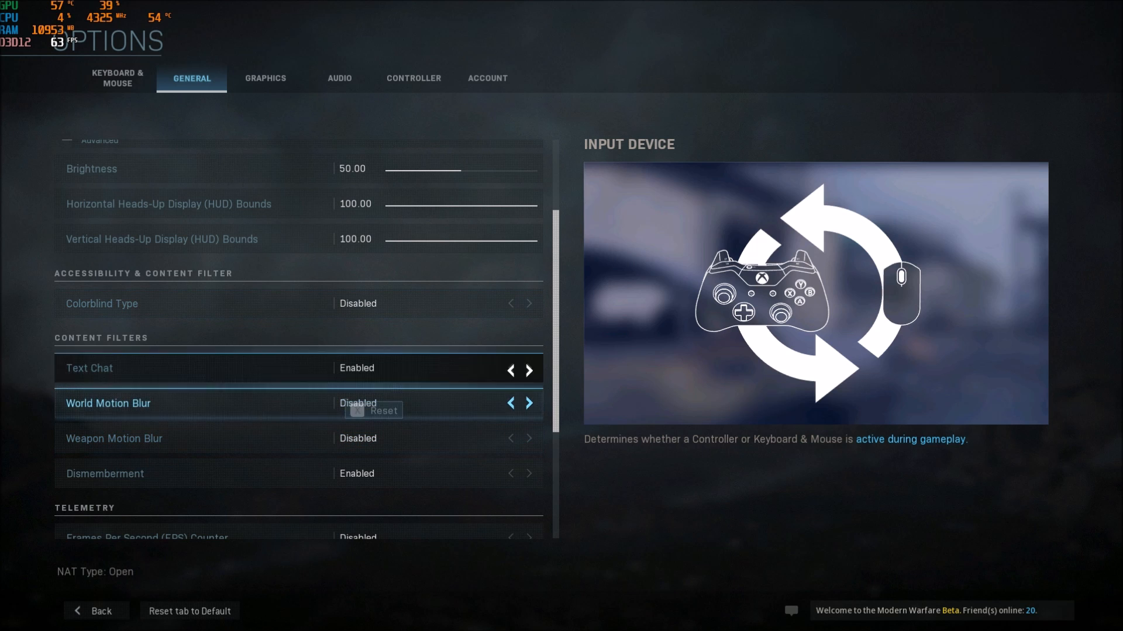
# Step: Show the GRAPHICS tab in Modern Warfare's Options screen
pyautogui.click(265, 79)
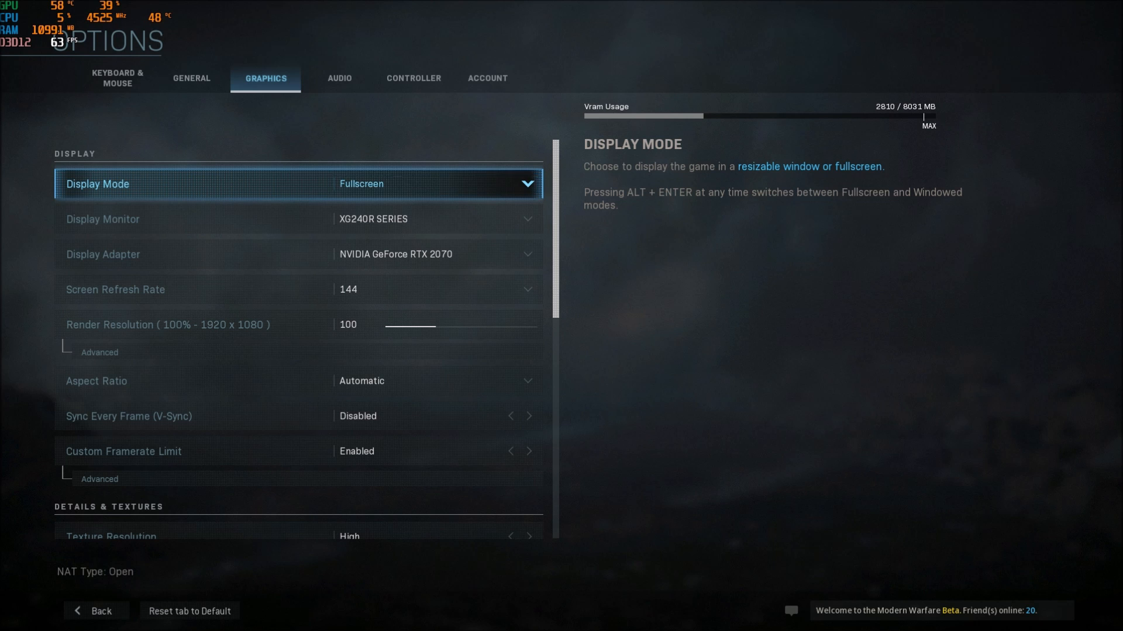
# Step: Verify 144 Hz refresh, 1920x1080 resolution, V-Sync Disabled and Custom Framerate Limit Enabled
pyautogui.scroll(-3)
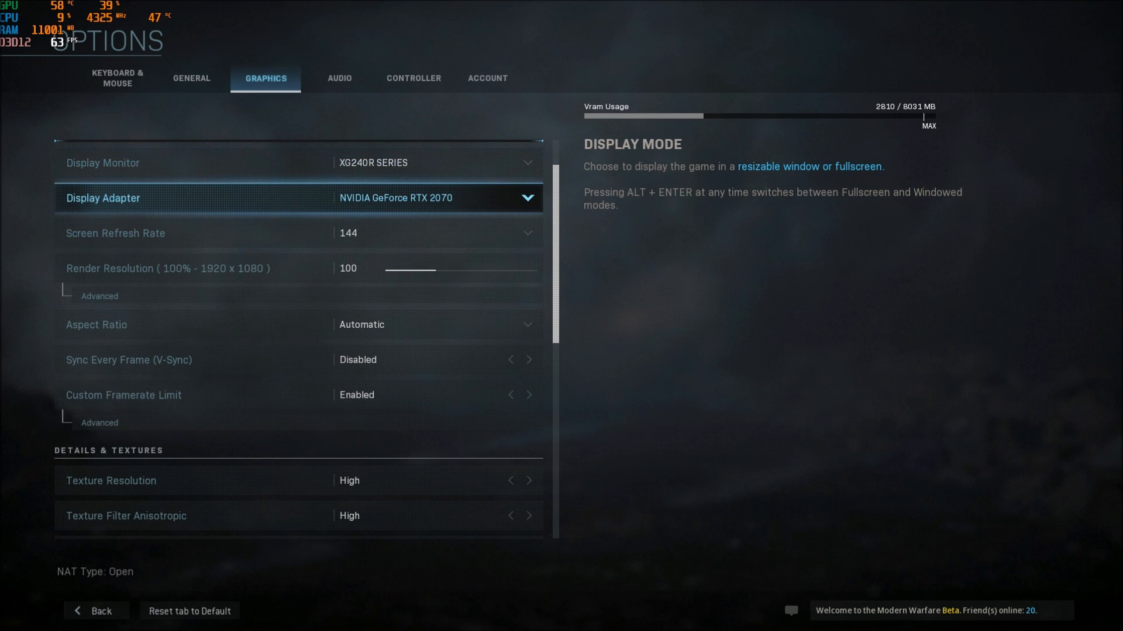
pyautogui.click(435, 197)
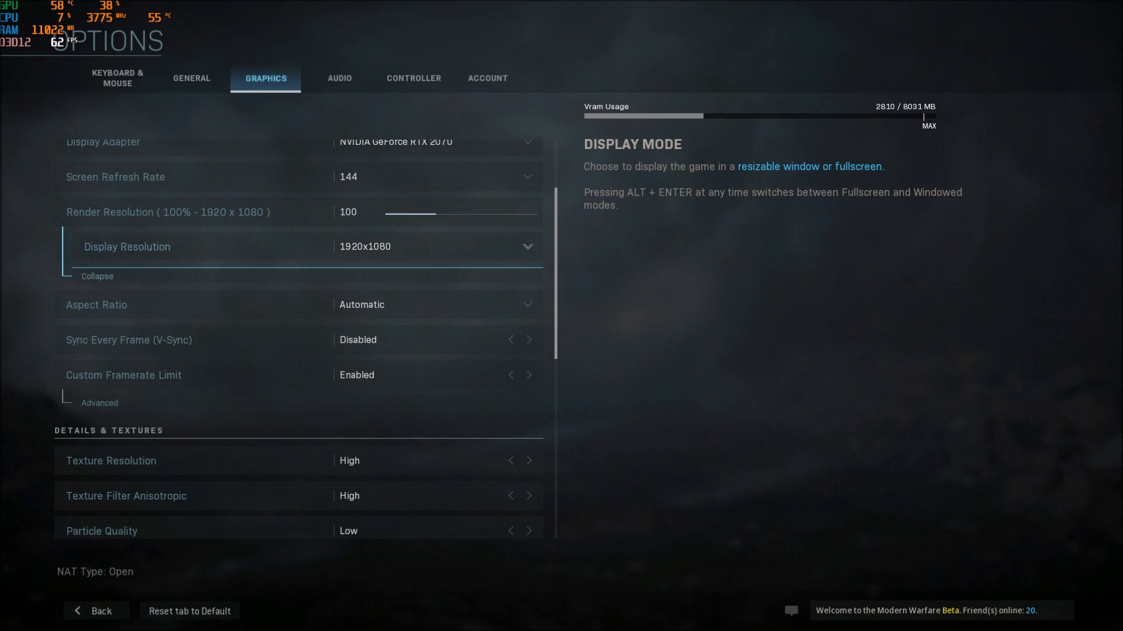
pyautogui.click(433, 247)
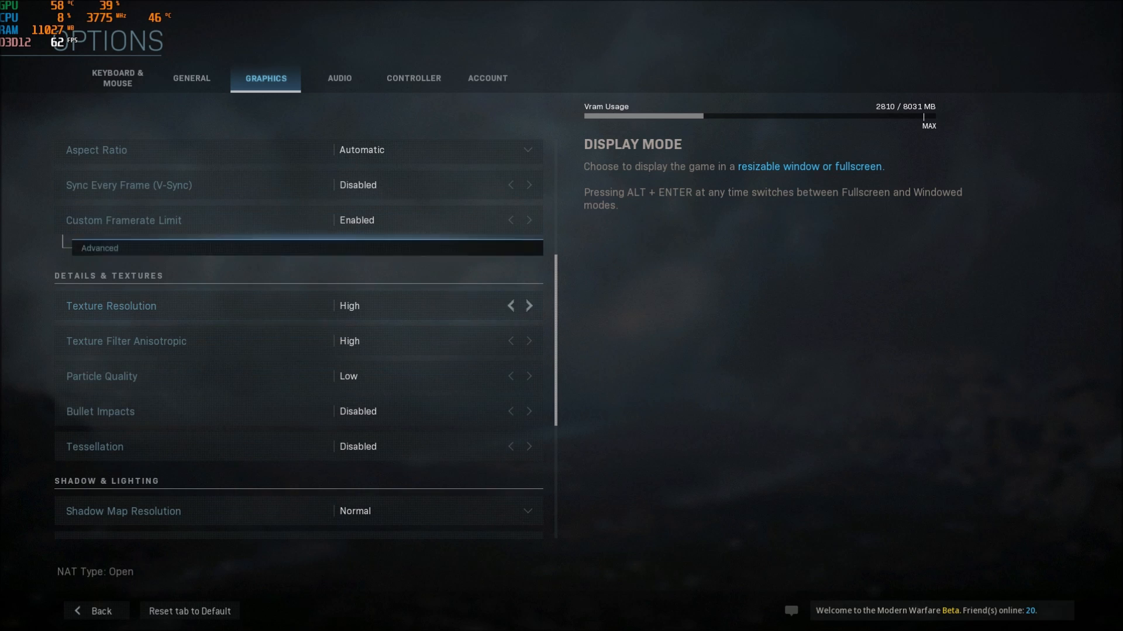
pyautogui.click(99, 248)
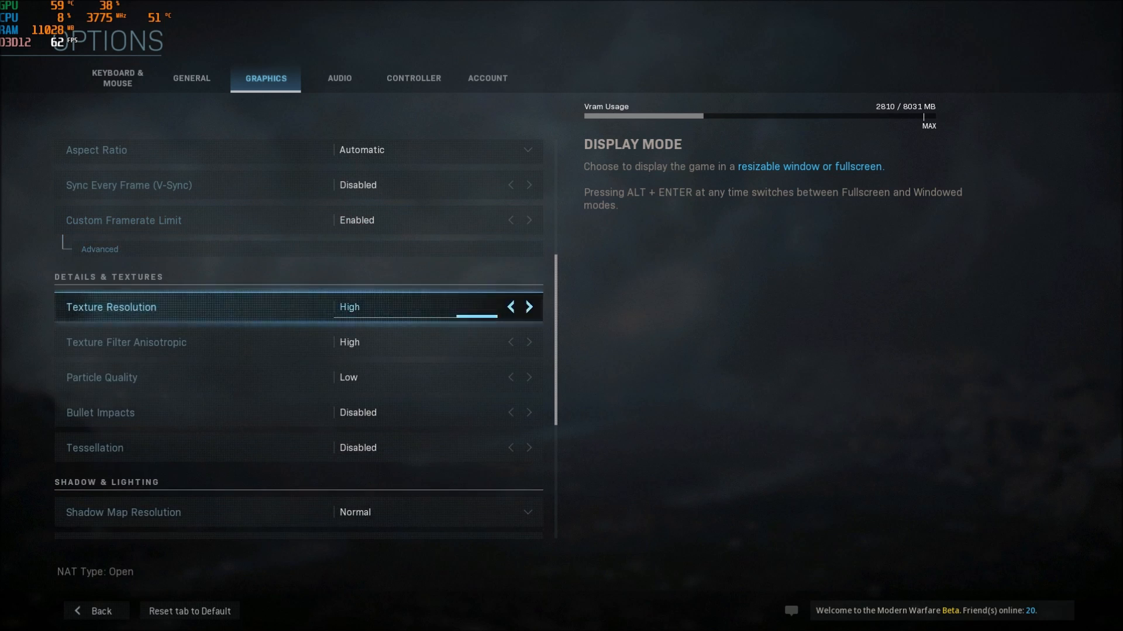
# Step: Set Particle Quality to Low, with Bullet Impacts and Tessellation Disabled
pyautogui.scroll(-3)
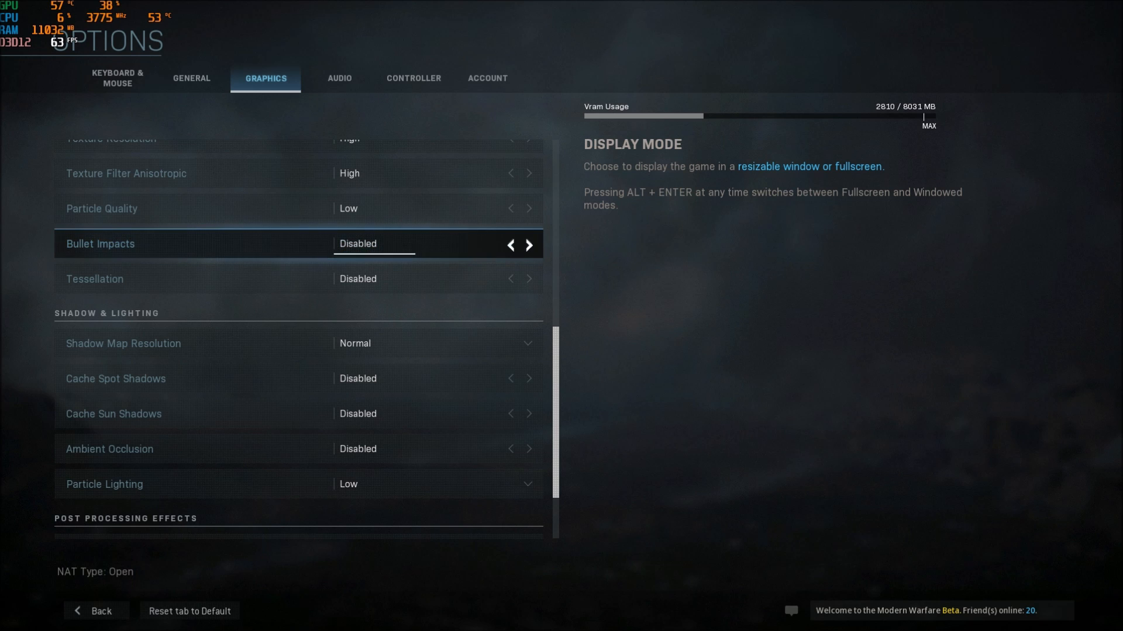
pyautogui.press('up')
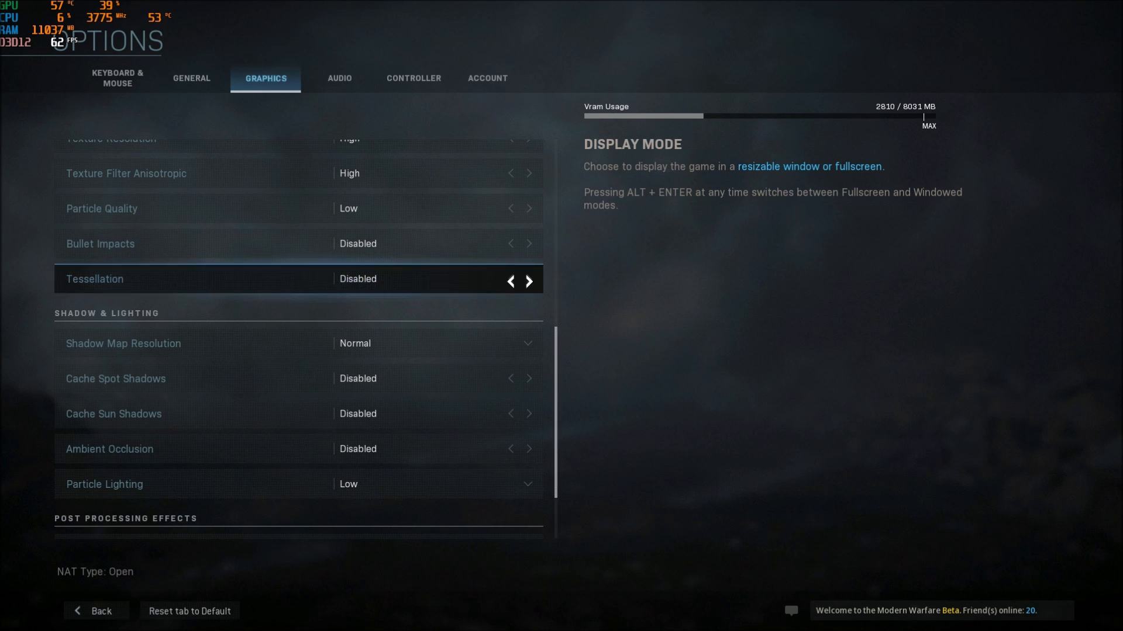
pyautogui.click(529, 279)
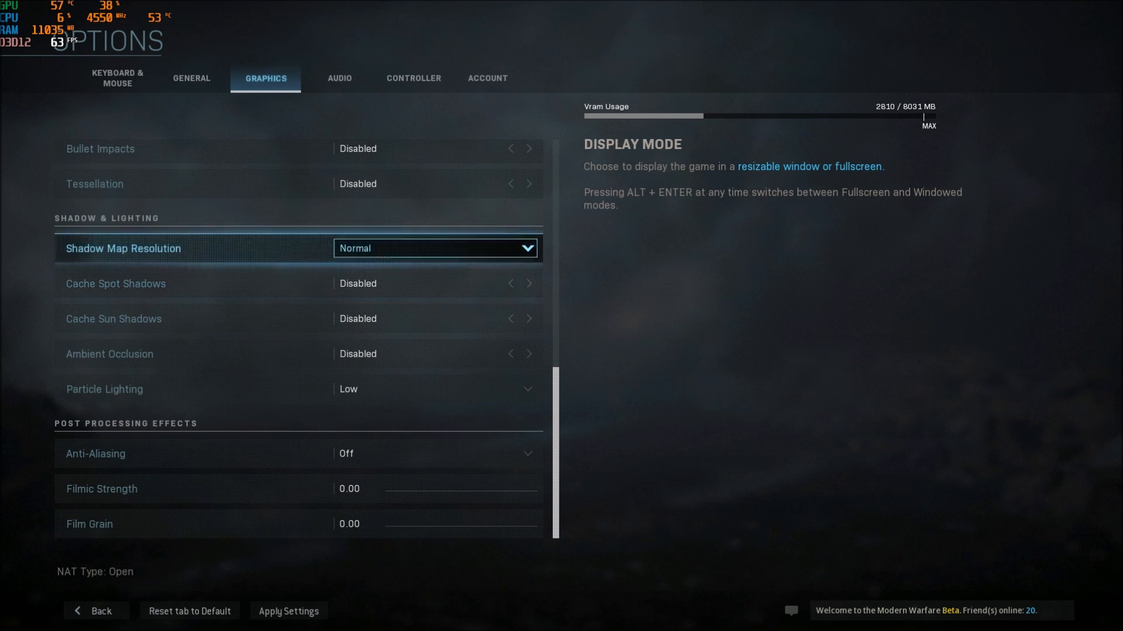
pyautogui.moveTo(104, 389)
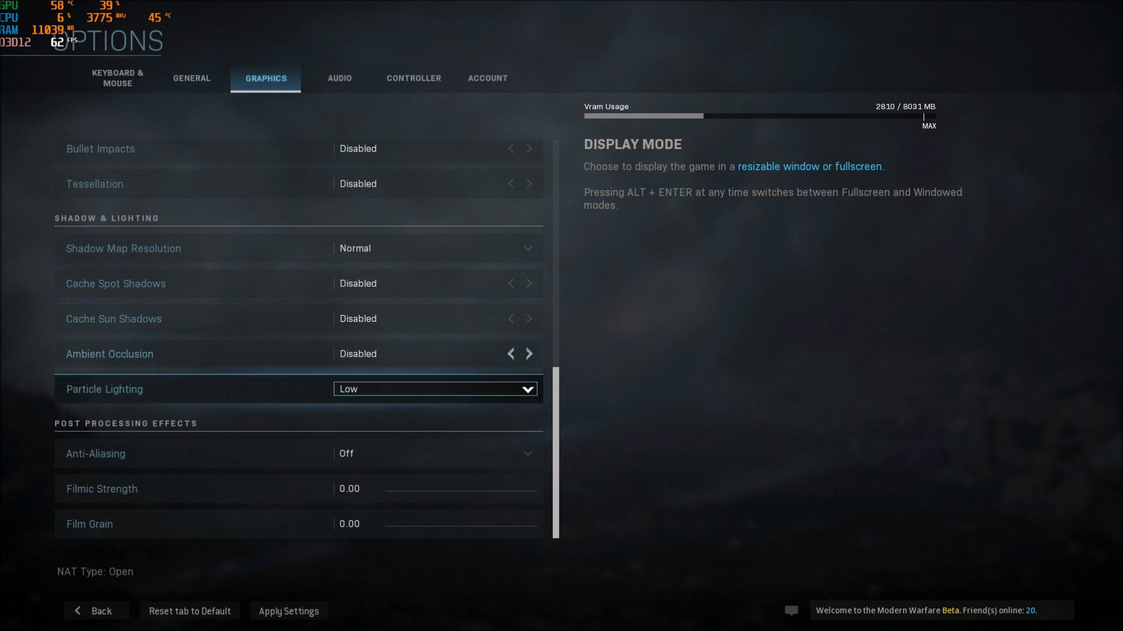
# Step: Set Shadow Map Normal, cache shadows and Ambient Occlusion Disabled, Particle Lighting Low
pyautogui.click(529, 353)
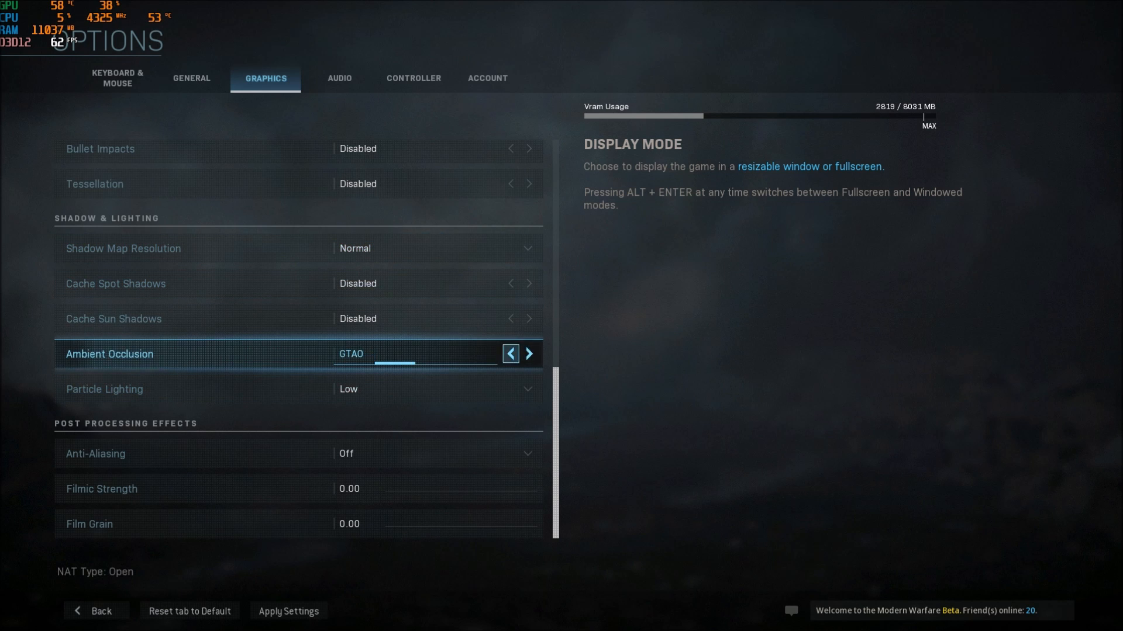
pyautogui.click(510, 354)
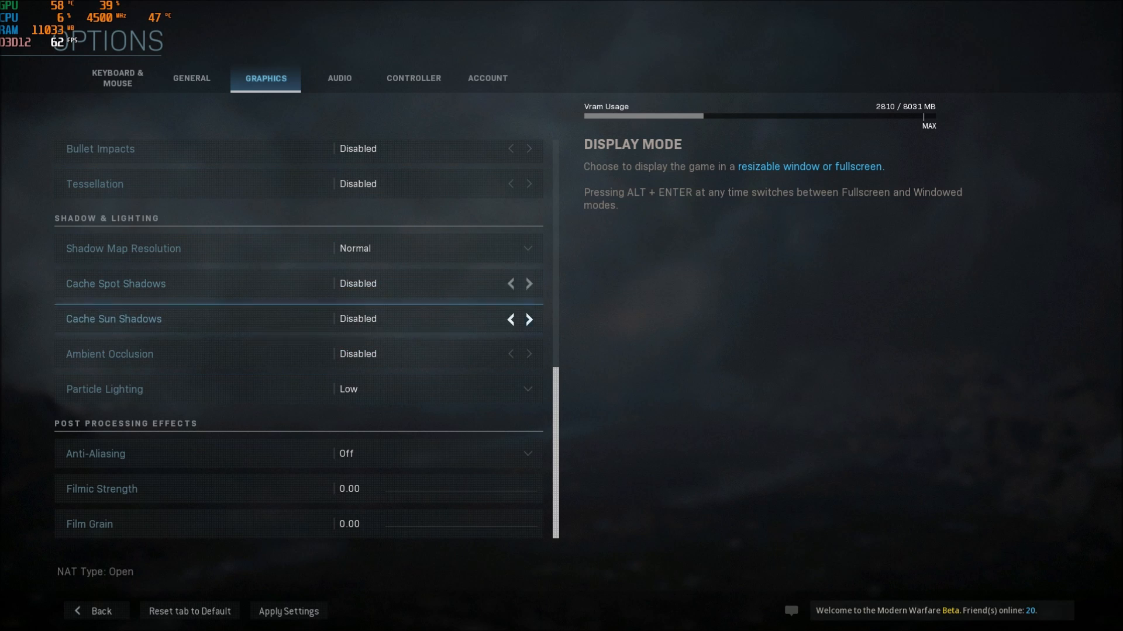
pyautogui.click(529, 354)
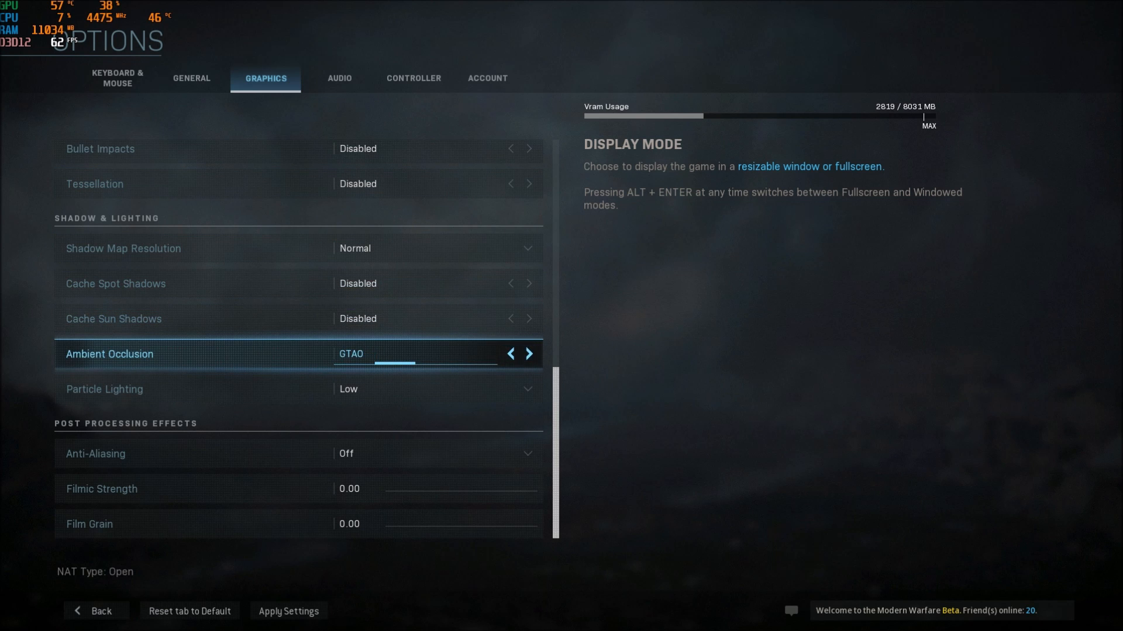
pyautogui.click(430, 249)
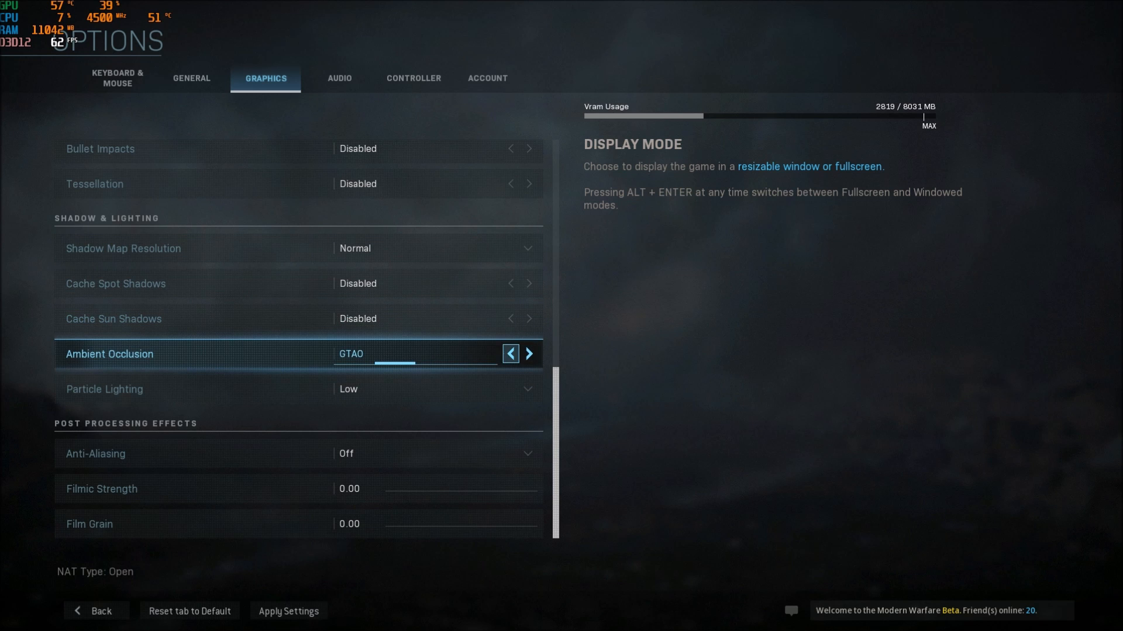
pyautogui.click(510, 353)
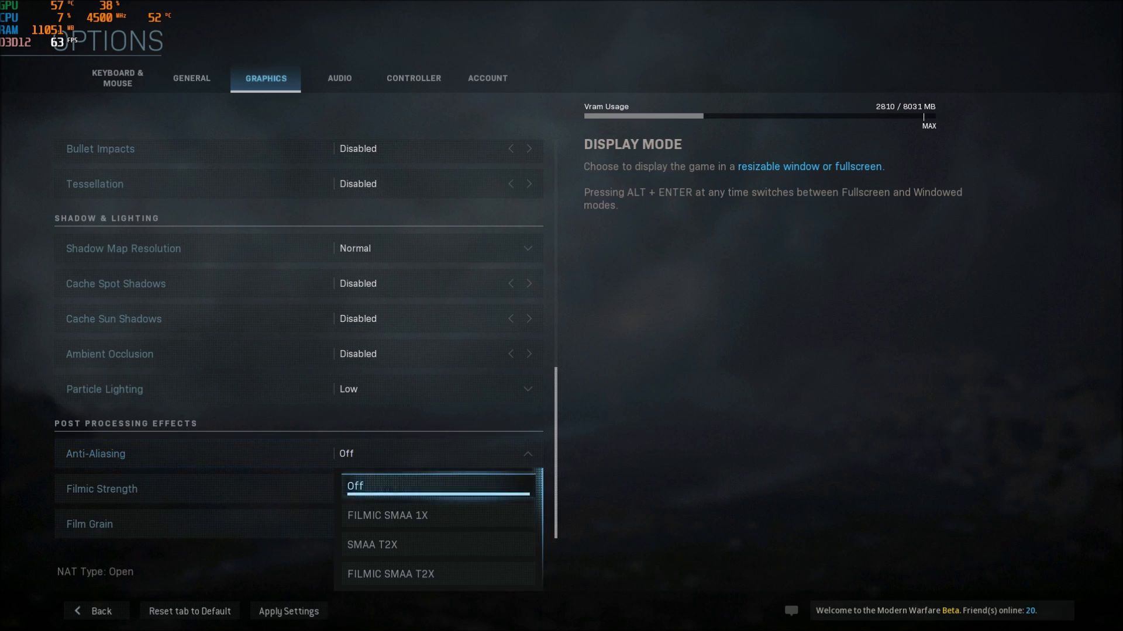
# Step: Choose Off for Anti-Aliasing, leaving Filmic Strength and Film Grain at 0.00
pyautogui.click(355, 486)
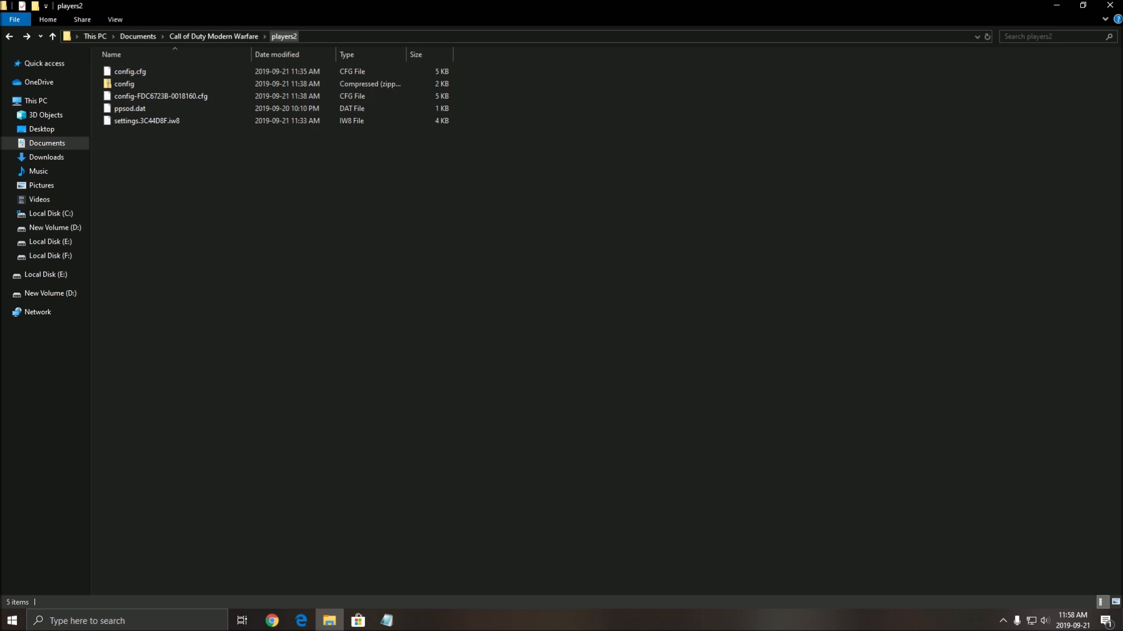
# Step: Open players2's config.cfg with Edit with Notepad++ from its context menu
pyautogui.click(130, 70)
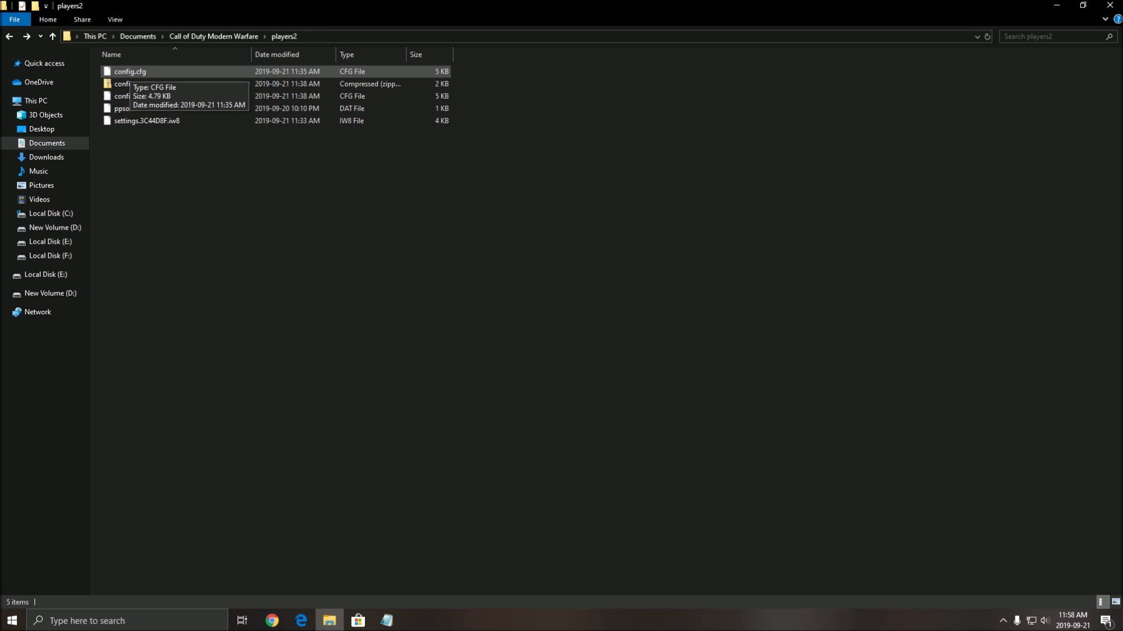
pyautogui.rightClick(130, 71)
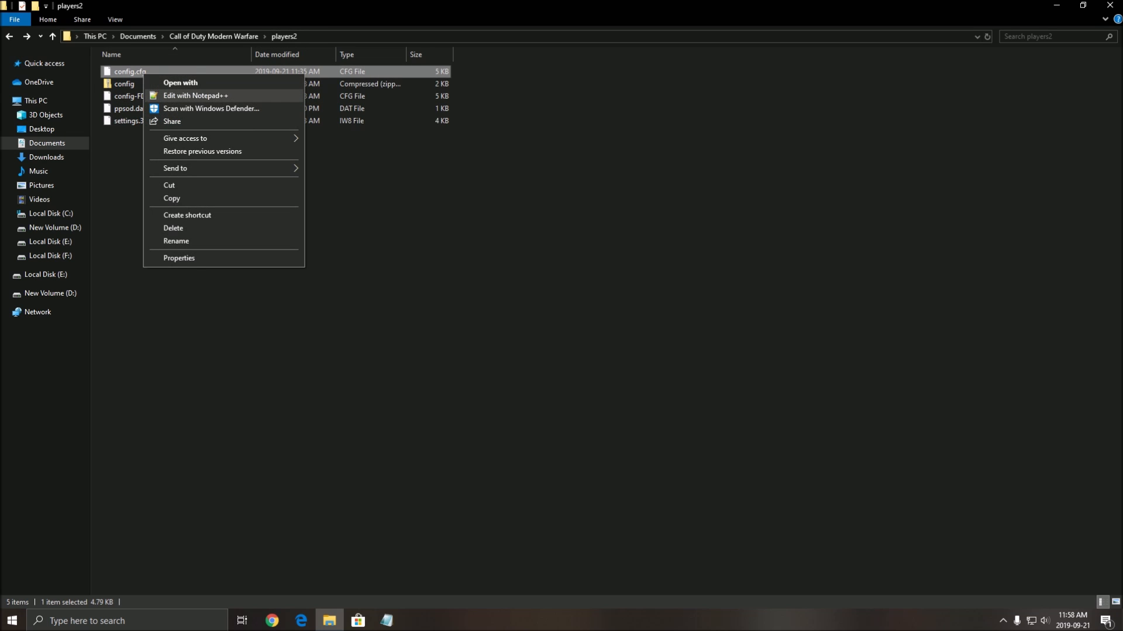
pyautogui.click(195, 95)
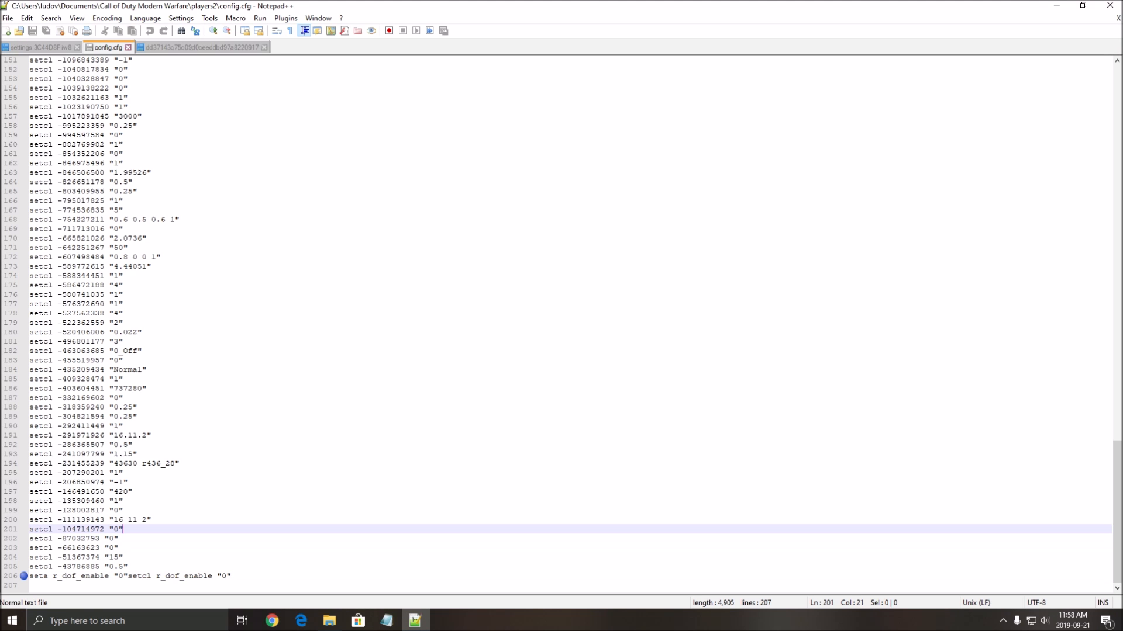
# Step: Confirm line 206 reads seta r_dof_enable "0", then close Notepad++
pyautogui.click(231, 577)
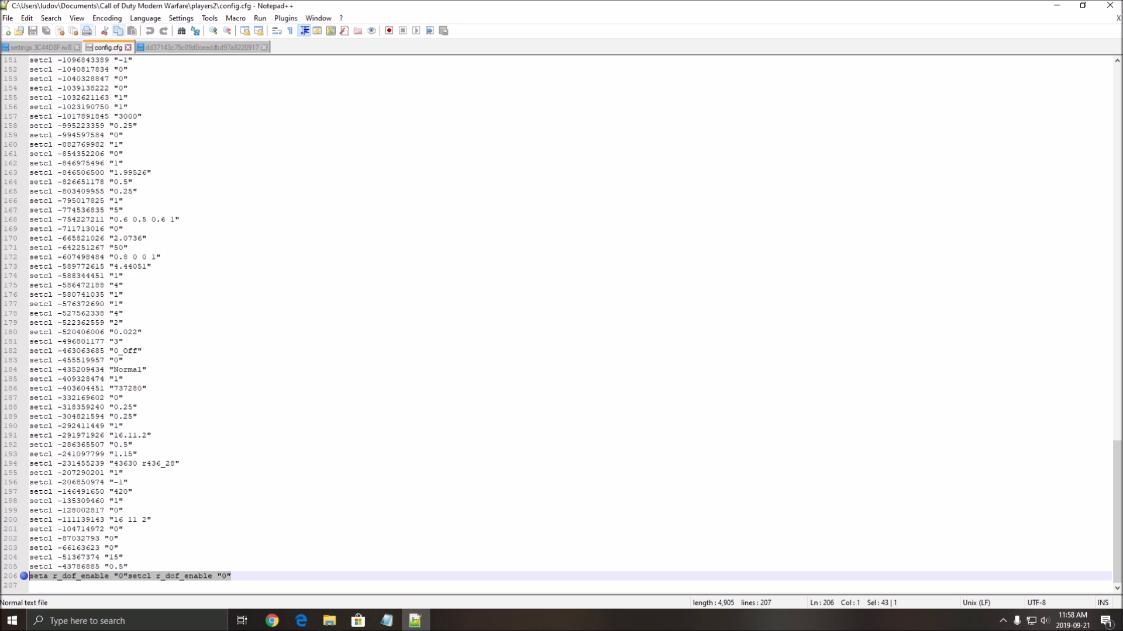
pyautogui.click(329, 621)
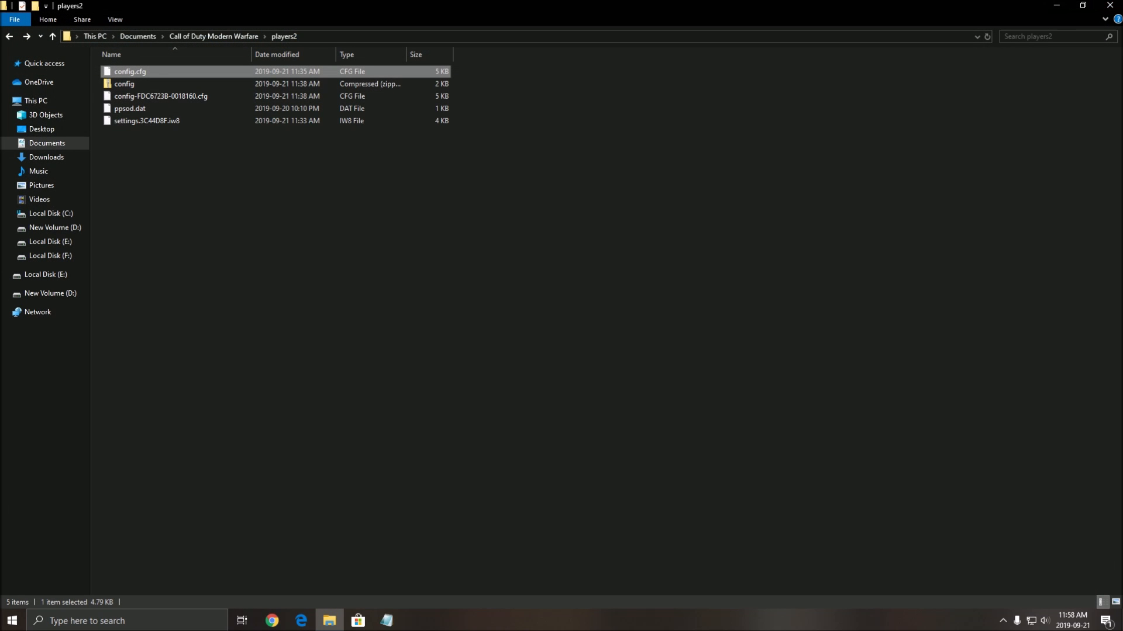
# Step: Tick Read-only in config.cfg's Properties and confirm with OK
pyautogui.rightClick(129, 71)
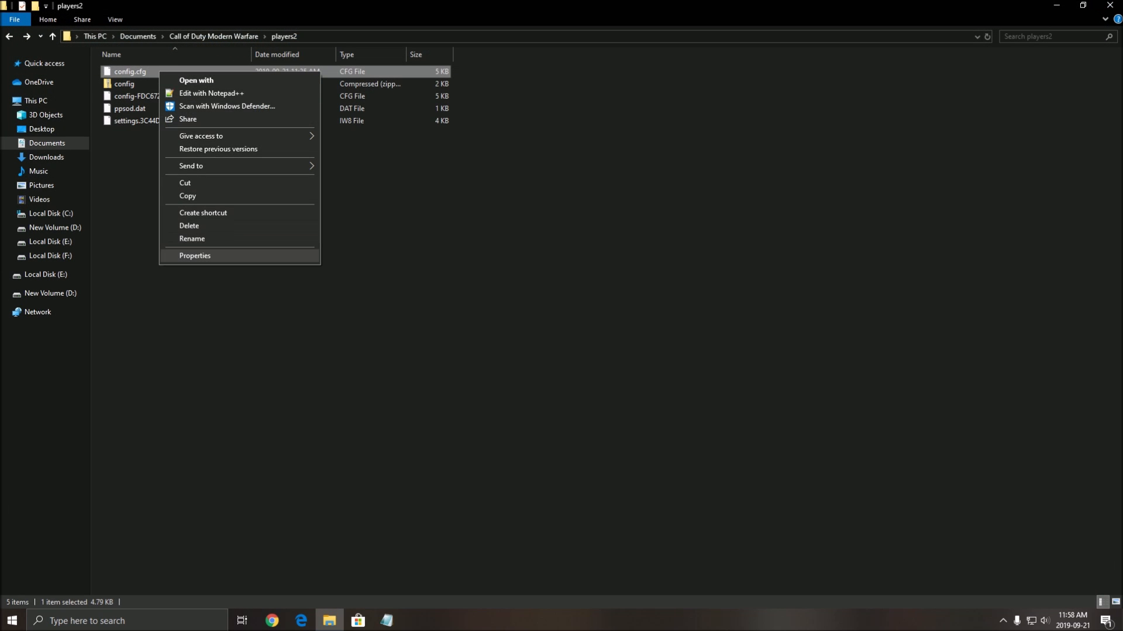
pyautogui.click(195, 256)
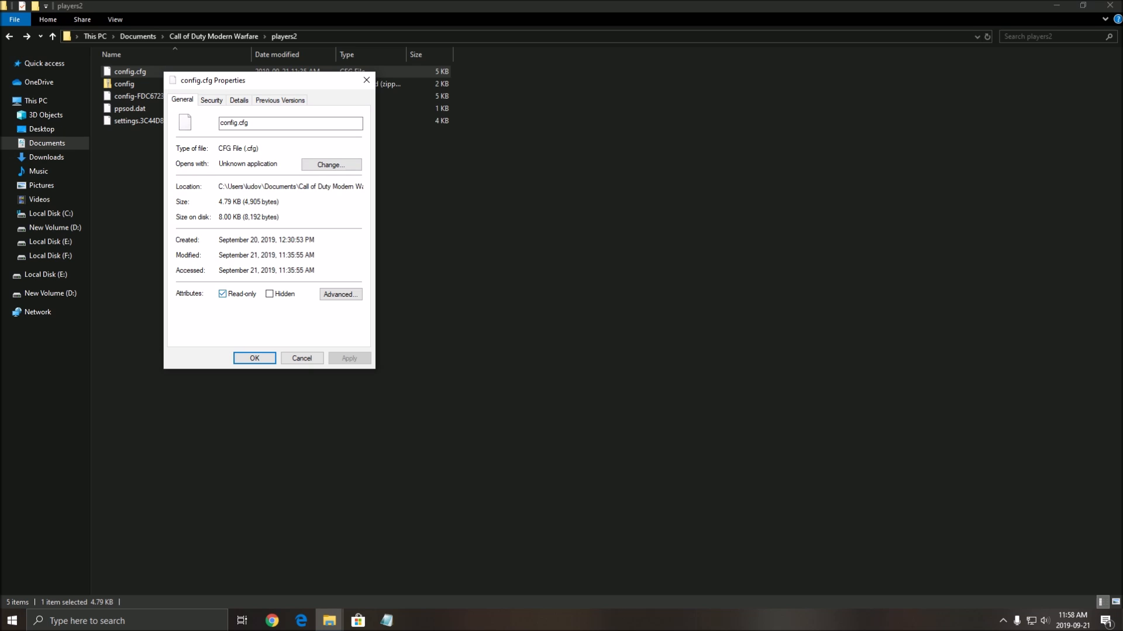
pyautogui.click(254, 358)
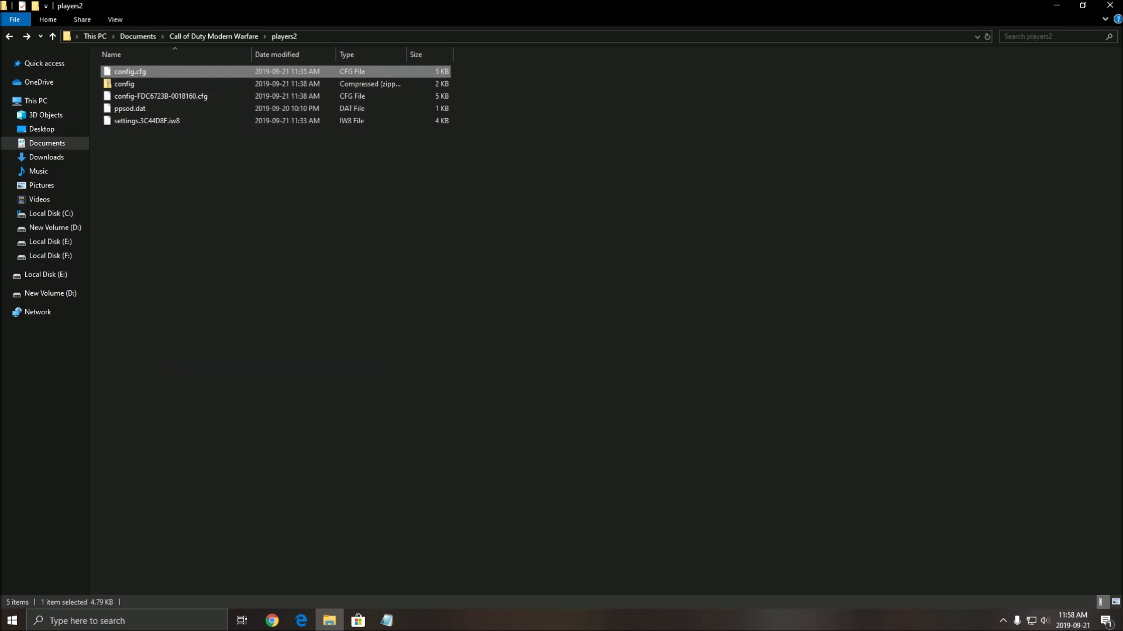